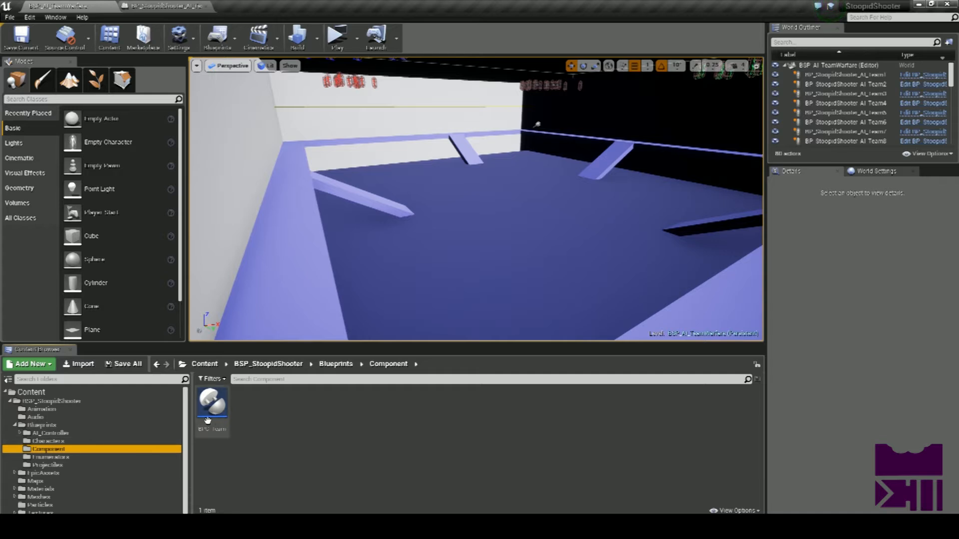
# Open BPC_Team from the Content Browser to view its event graph, variables and defaults
pyautogui.click(211, 406)
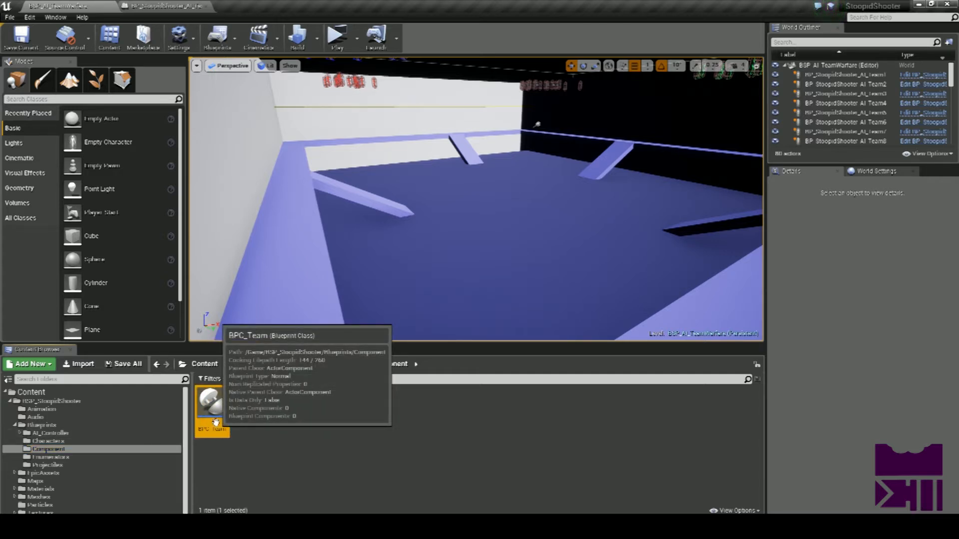
pyautogui.moveTo(92, 427)
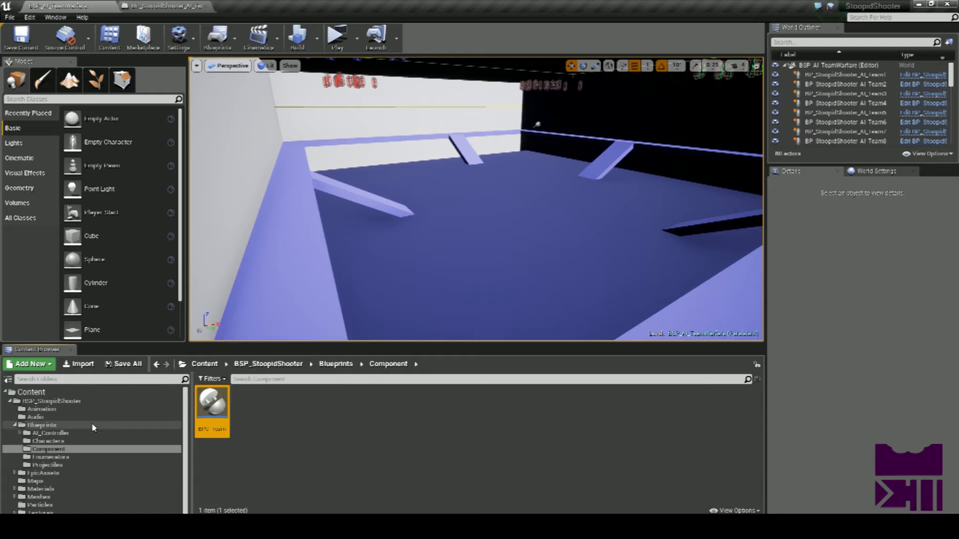
pyautogui.moveTo(55, 402)
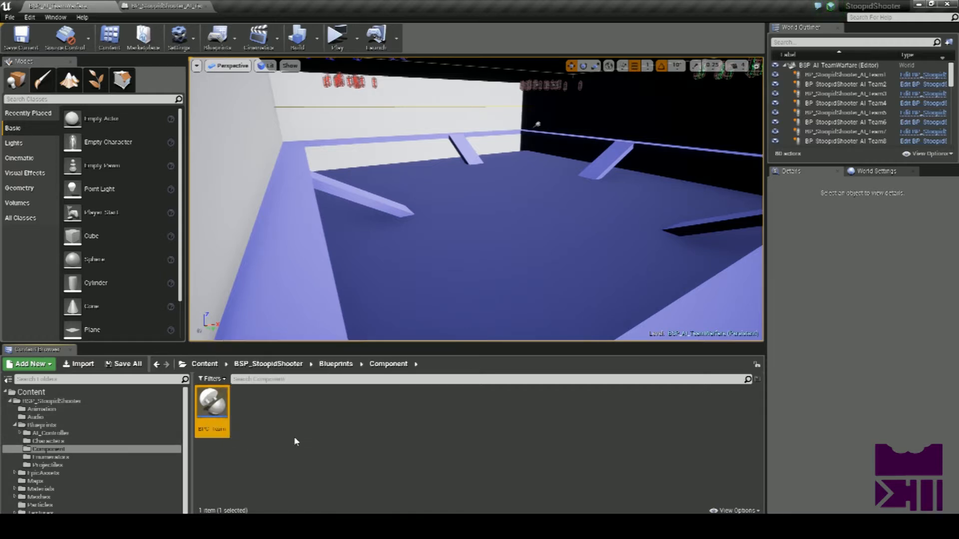
pyautogui.moveTo(212, 403)
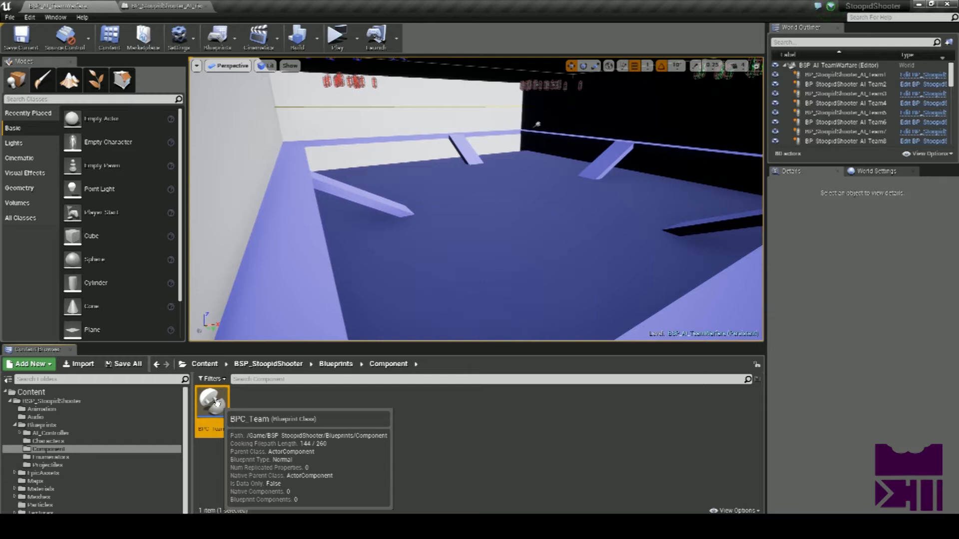
pyautogui.doubleClick(210, 404)
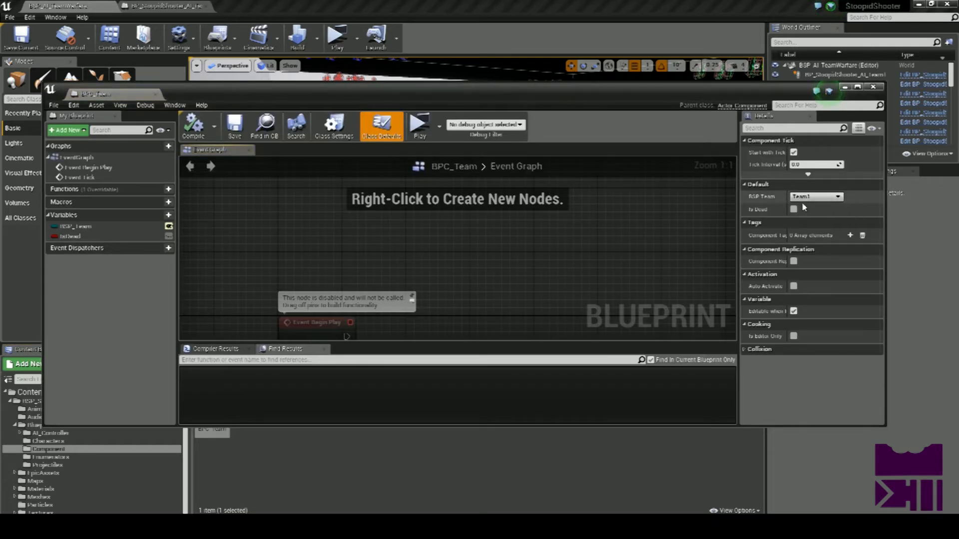
pyautogui.moveTo(795, 209)
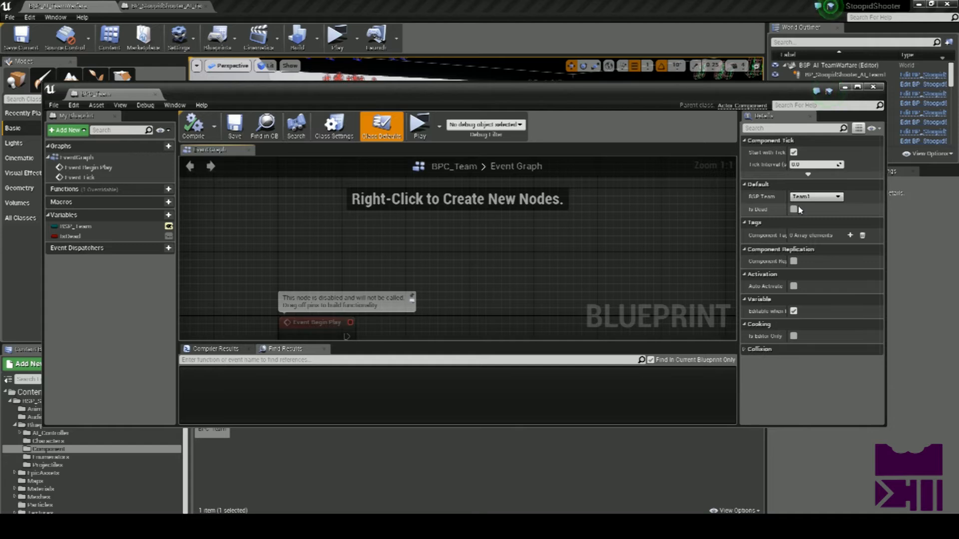
pyautogui.moveTo(807, 163)
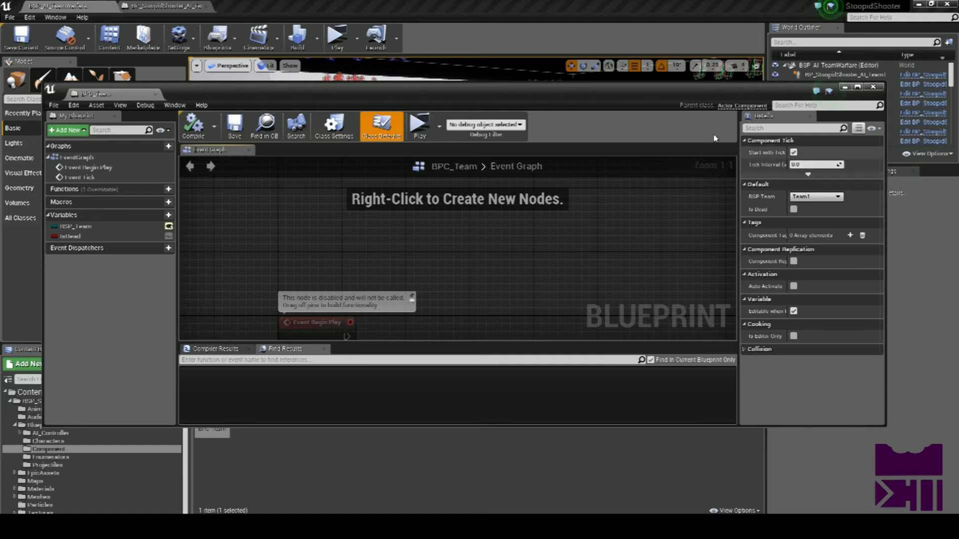
pyautogui.moveTo(156, 94)
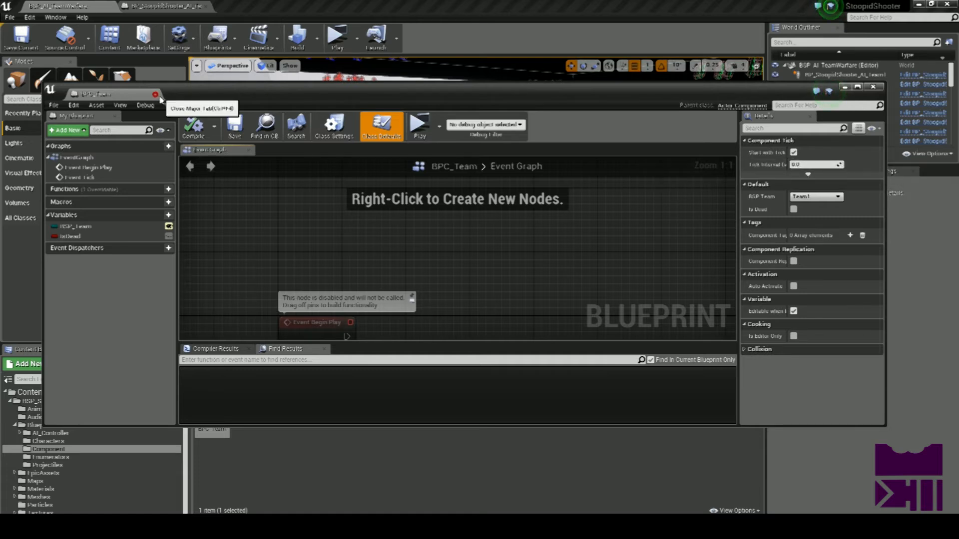
# Close BPC_Team and open BP_StoopidShooter_AI_Team1's class defaults showing AI health and team
pyautogui.click(155, 93)
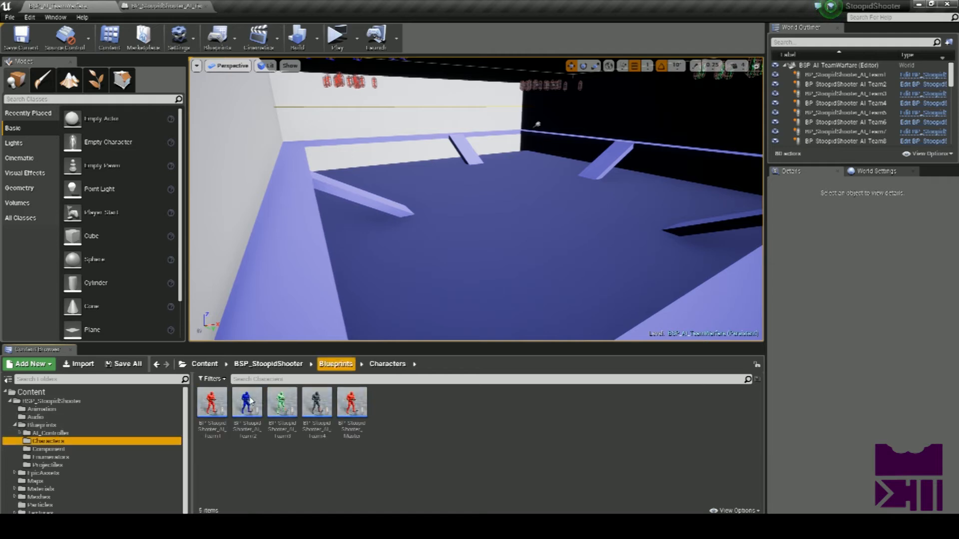
pyautogui.click(352, 404)
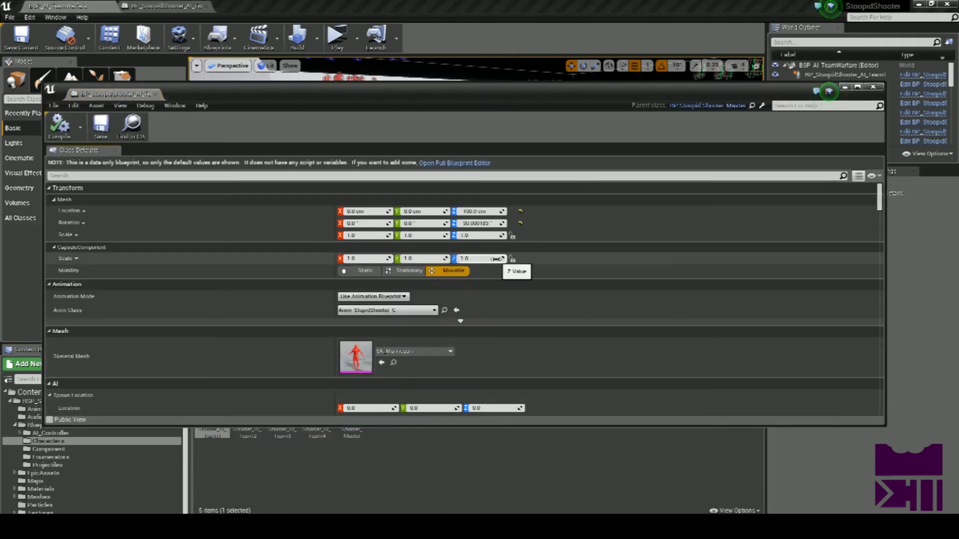
pyautogui.scroll(-3)
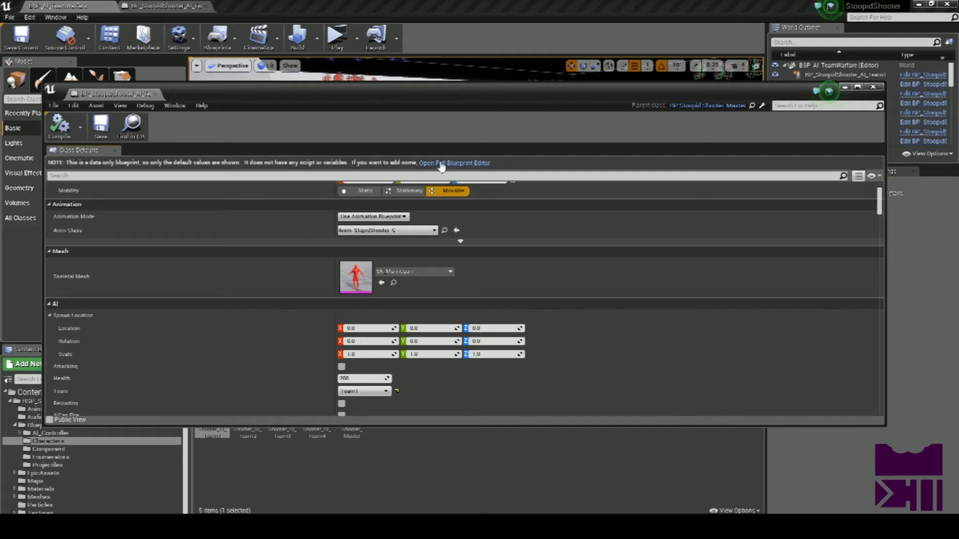
# Switch to the full blueprint editor, inspect the inherited BPC_Team component and compile
pyautogui.click(454, 163)
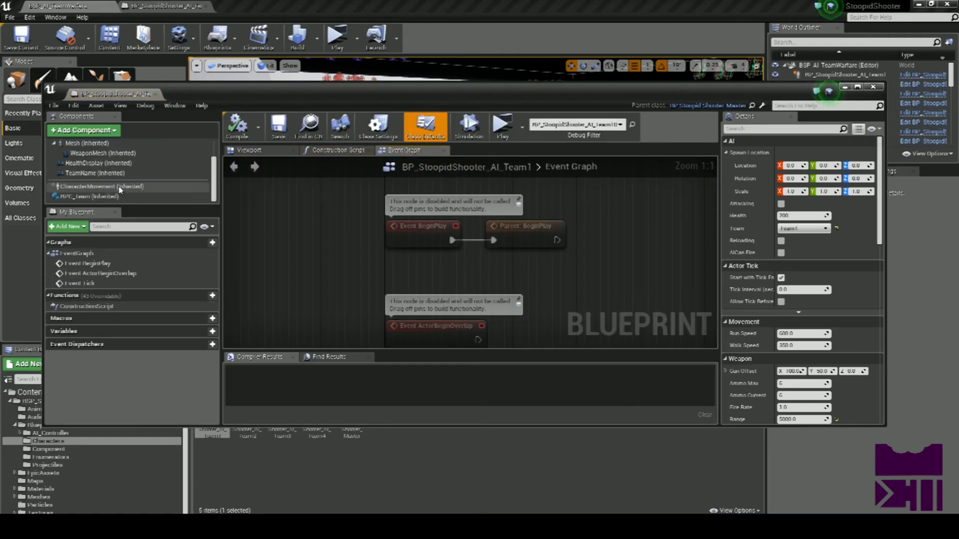
pyautogui.click(89, 197)
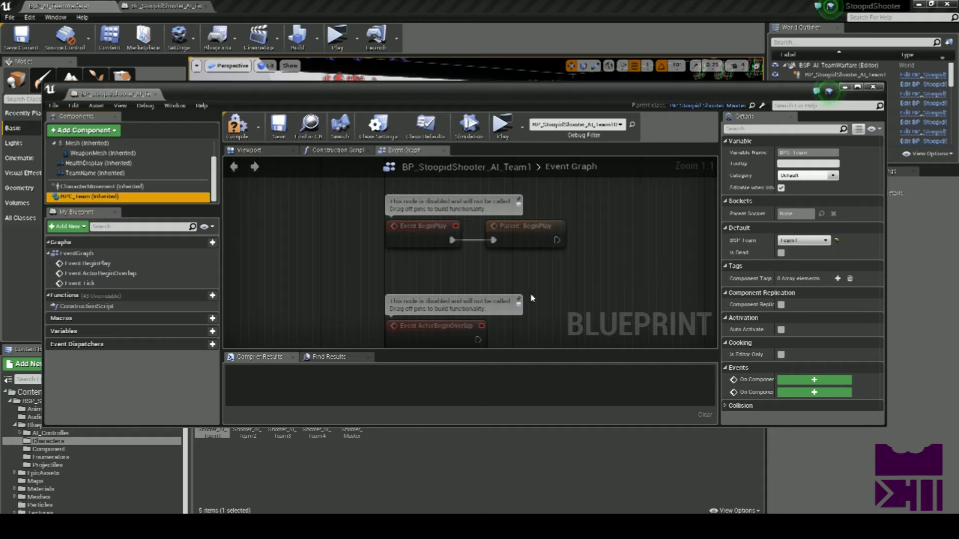
pyautogui.moveTo(238, 125)
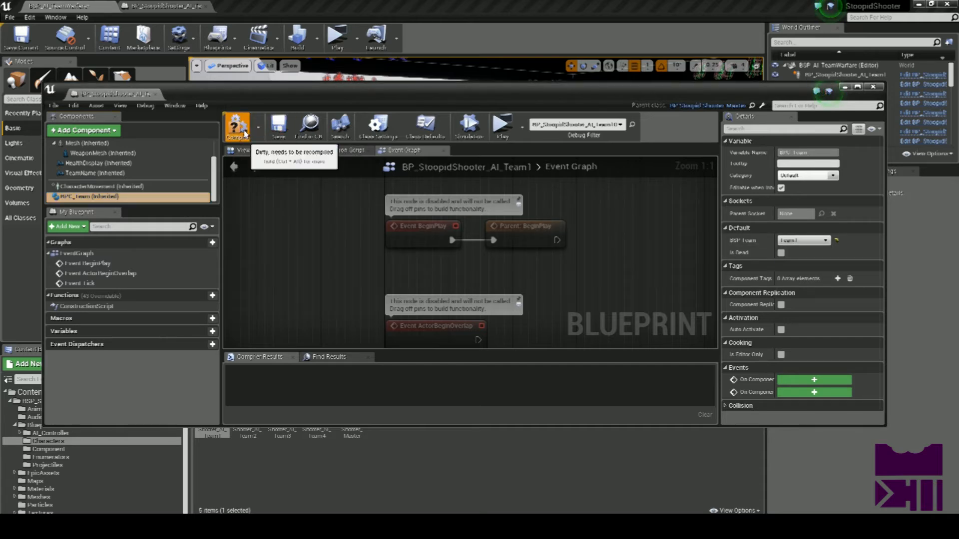
pyautogui.click(238, 126)
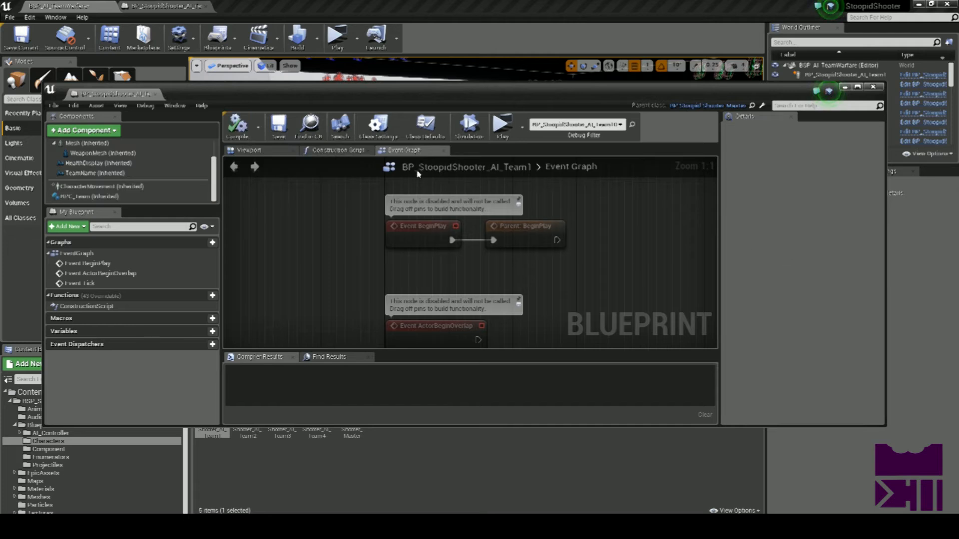
# Review the character's own defaults: its Team setting and the Ammo Type choices, unchanged
pyautogui.click(98, 143)
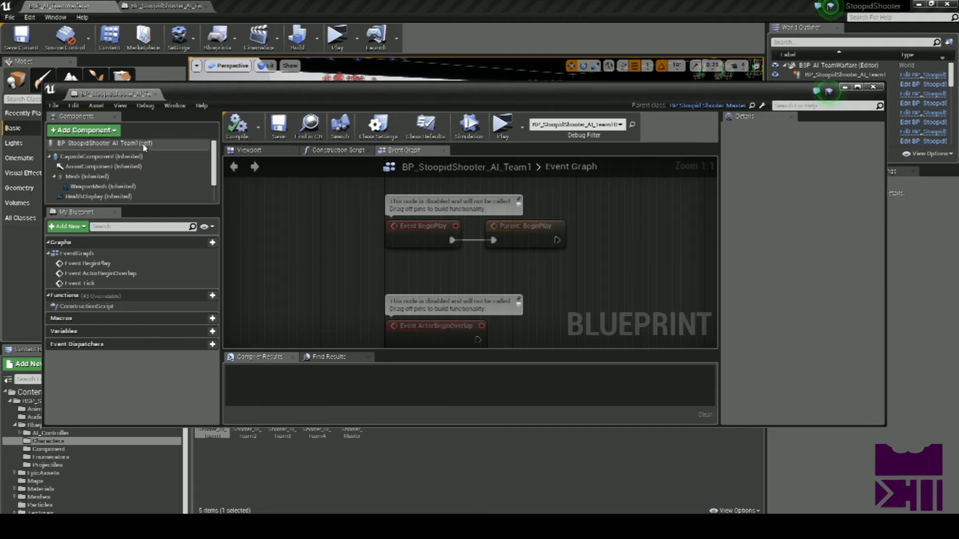
pyautogui.click(425, 126)
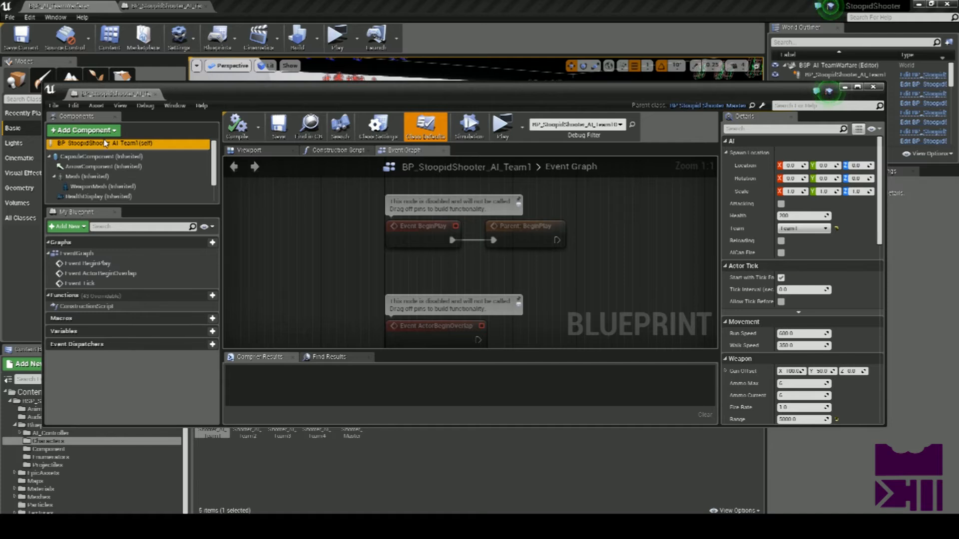
pyautogui.moveTo(97, 145)
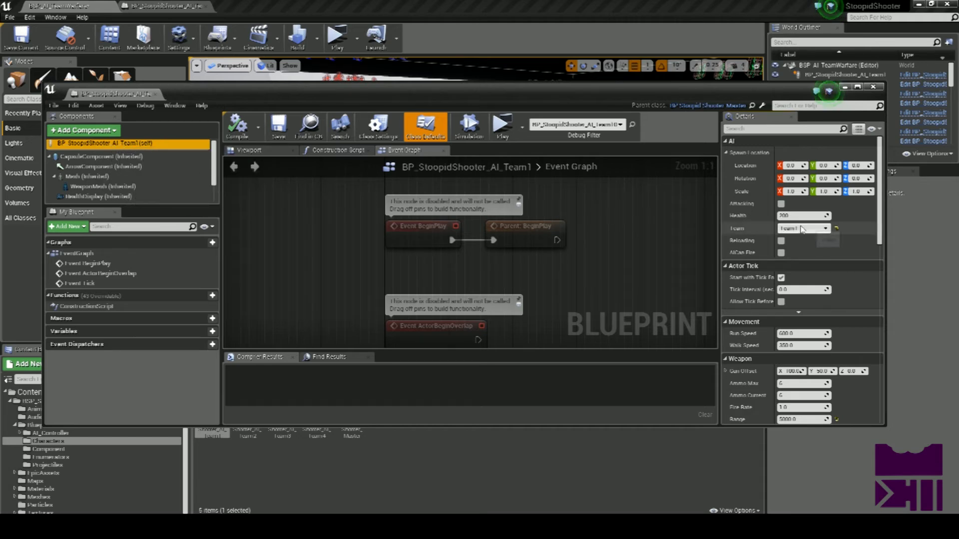
pyautogui.click(802, 216)
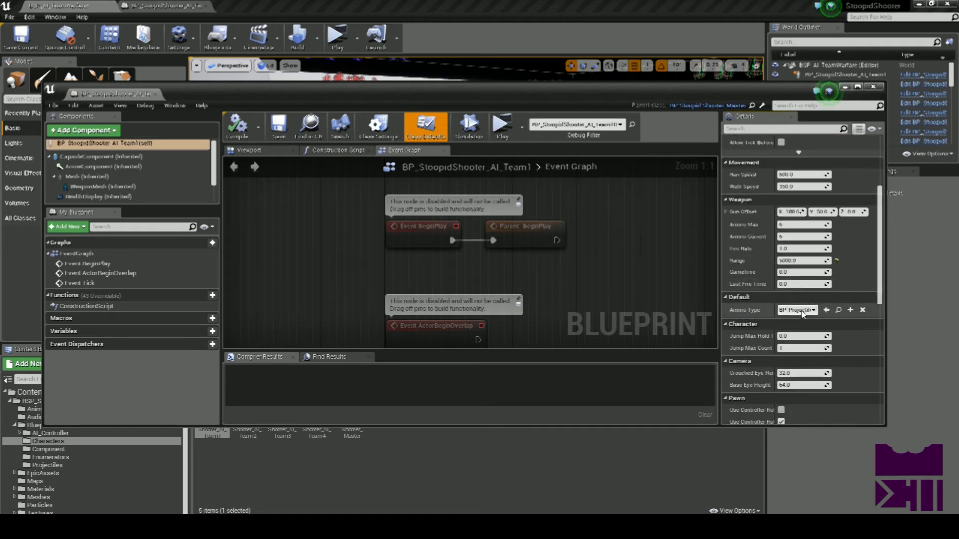
pyautogui.click(795, 310)
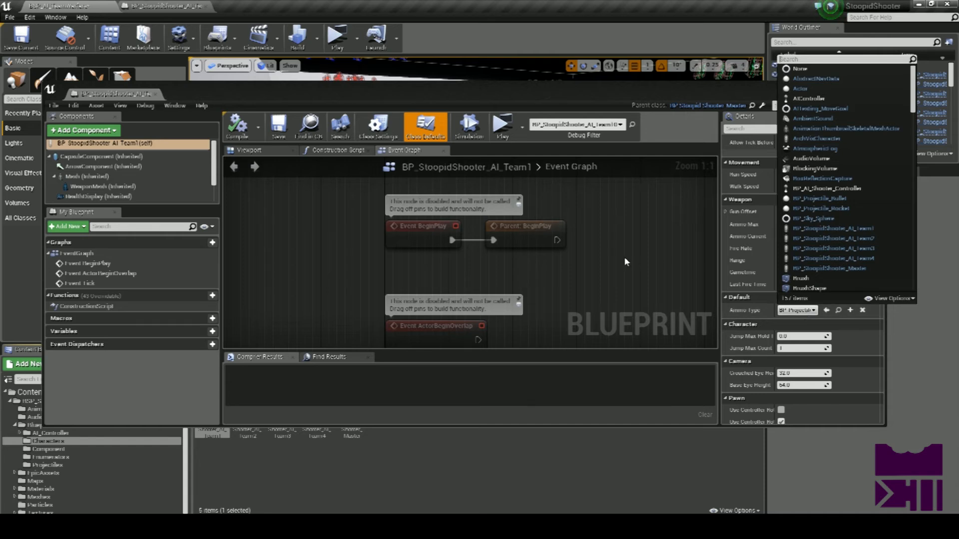
pyautogui.click(829, 90)
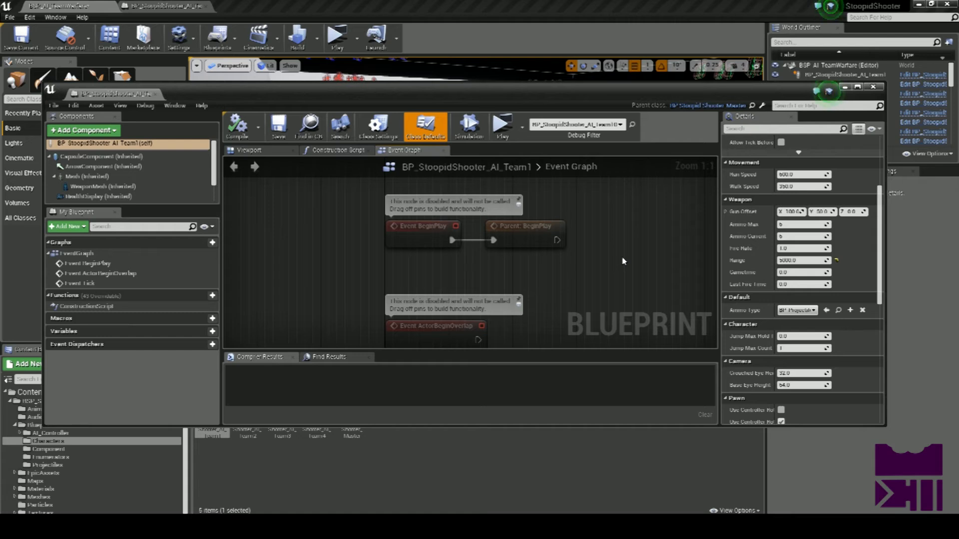
pyautogui.moveTo(677, 271)
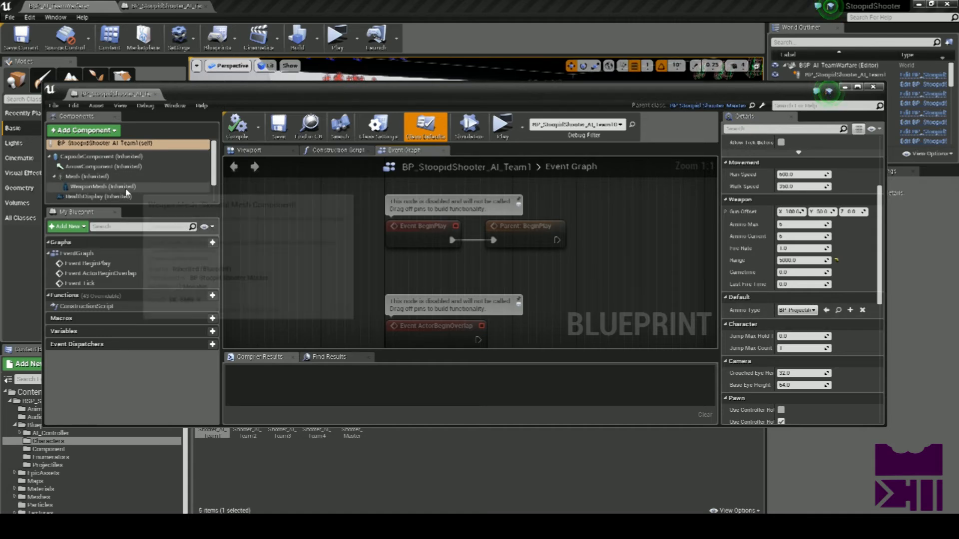
# Inspect the Mesh component settings and close the Team1 character blueprint
pyautogui.click(104, 186)
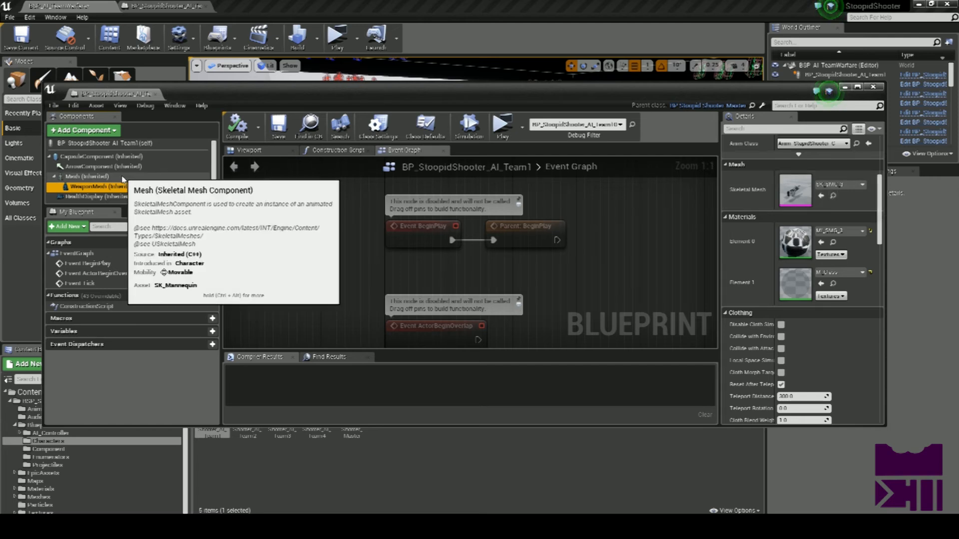
pyautogui.click(89, 177)
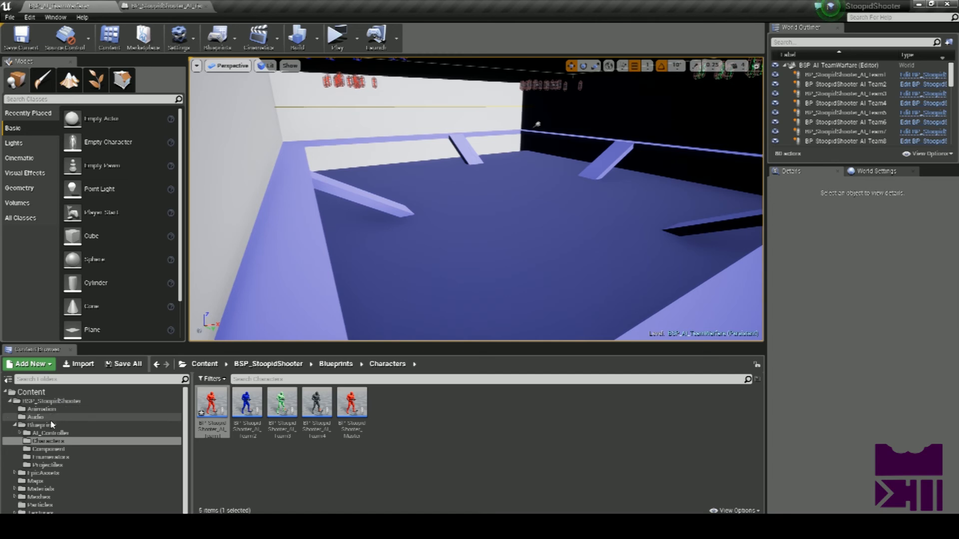
# View BP_Projectile_Bullet's impact sound, emitter and destroy graph, then return to the Projectiles folder
pyautogui.click(47, 465)
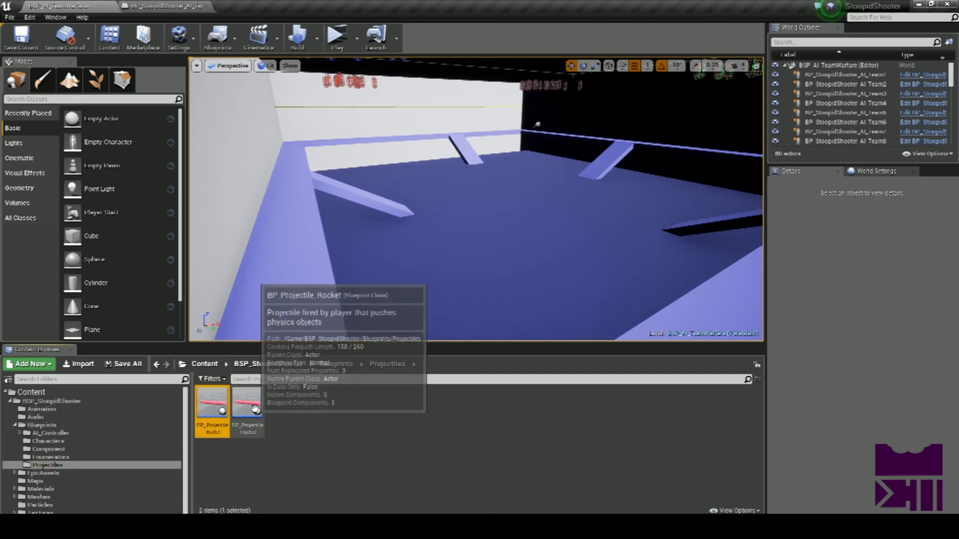
pyautogui.doubleClick(247, 405)
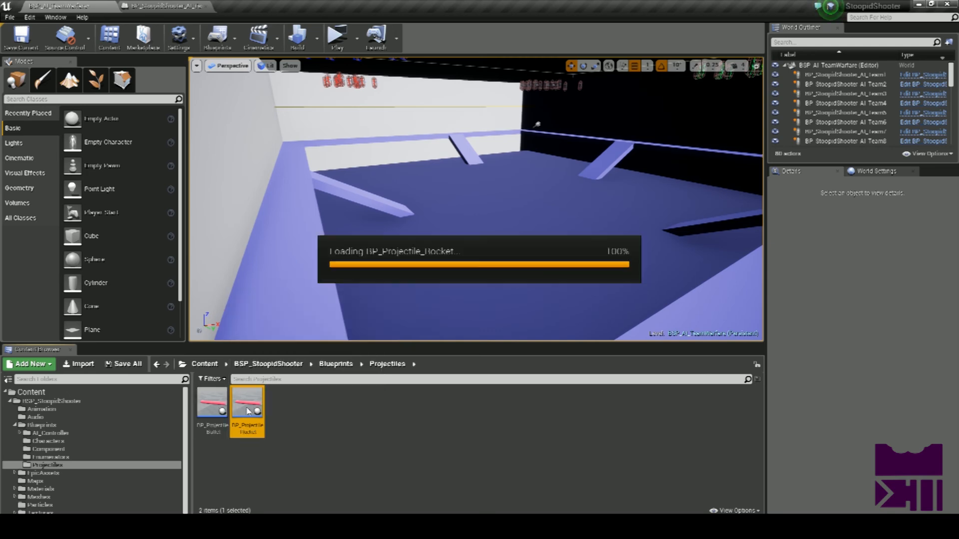
pyautogui.doubleClick(247, 403)
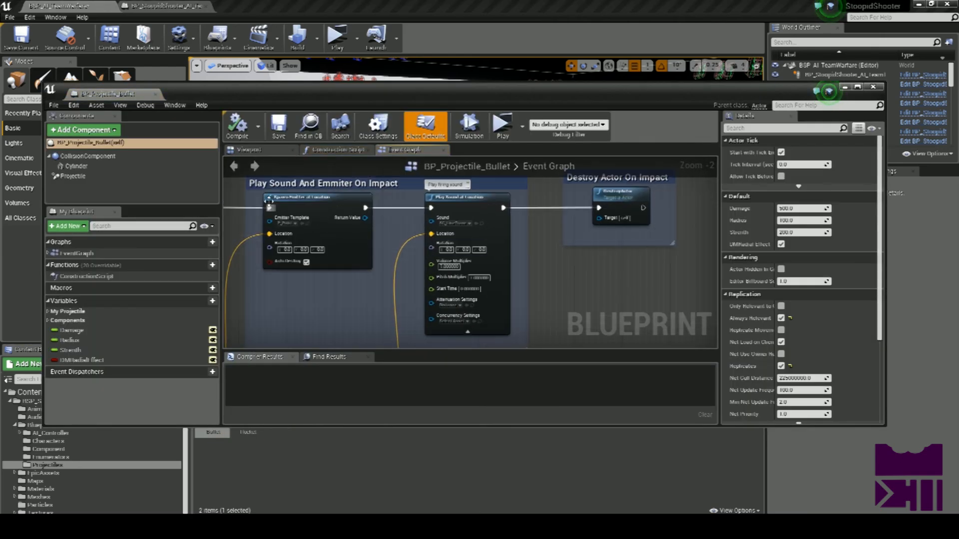
pyautogui.click(874, 87)
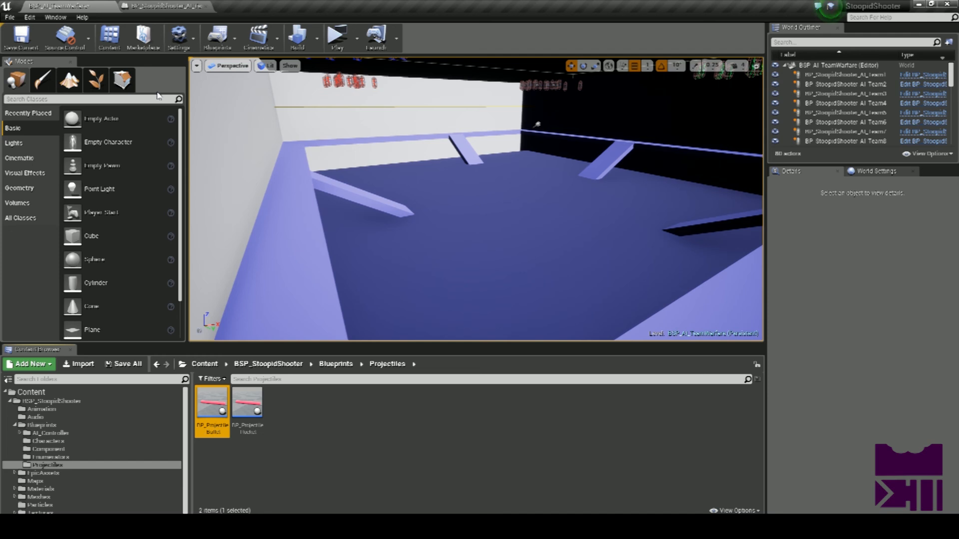
pyautogui.click(342, 475)
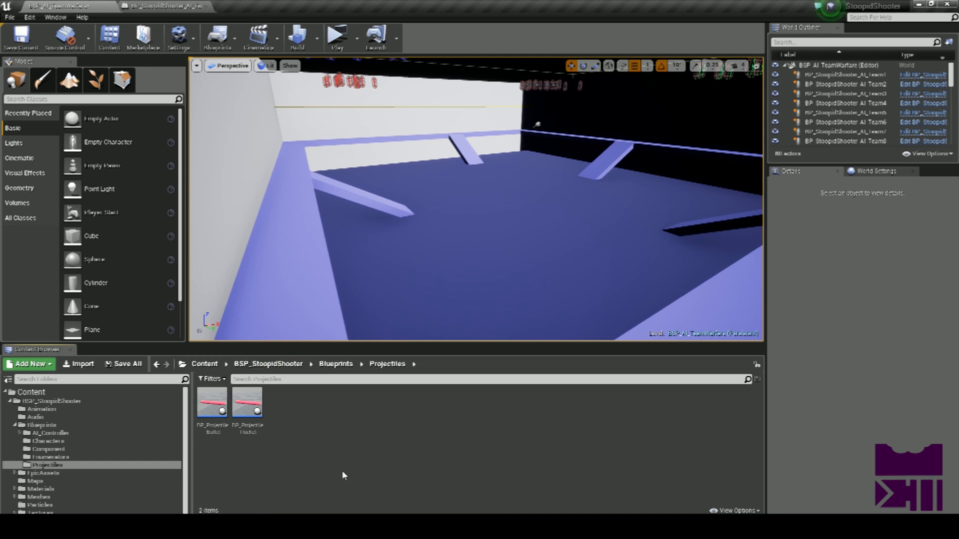